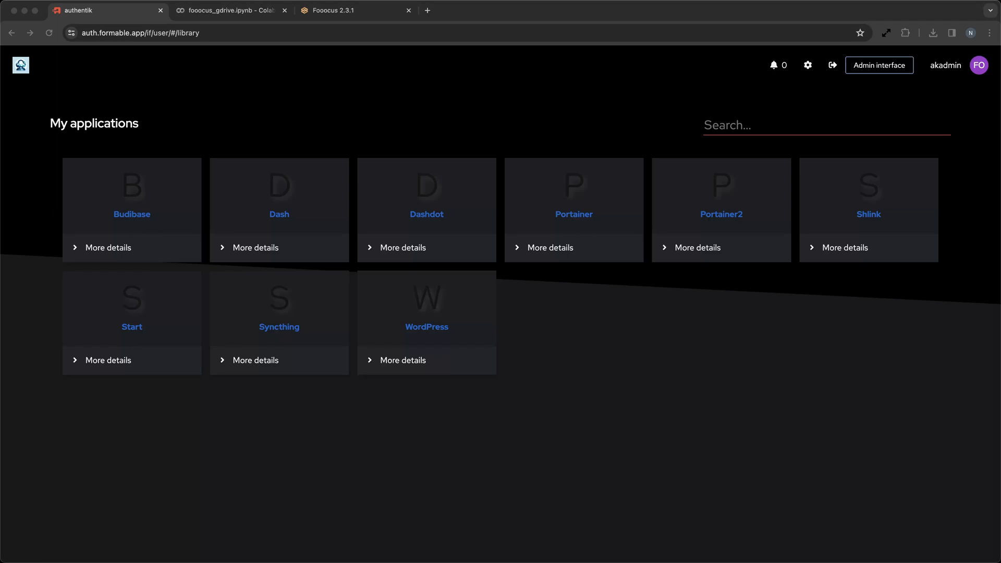
pyautogui.moveTo(916, 412)
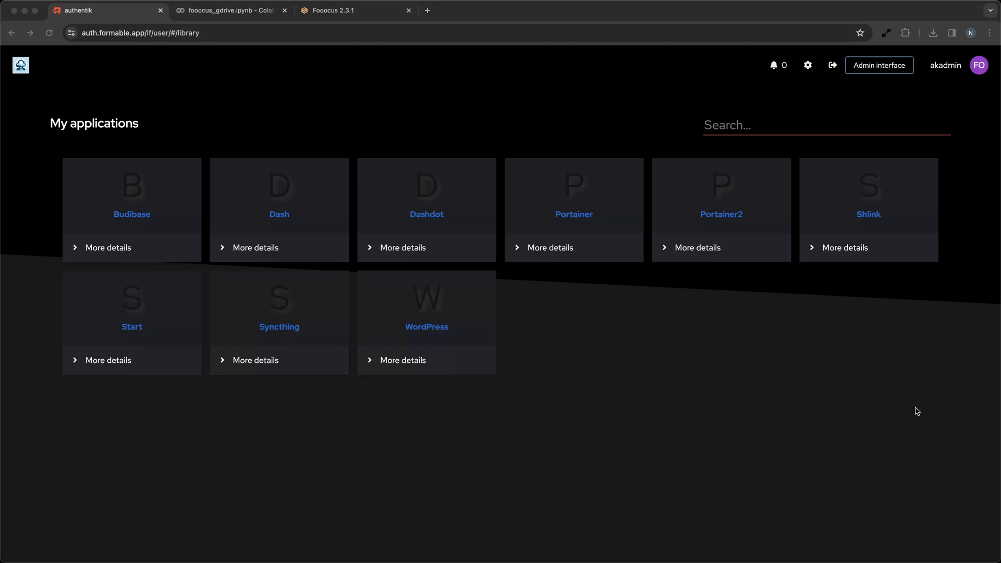
pyautogui.moveTo(868, 218)
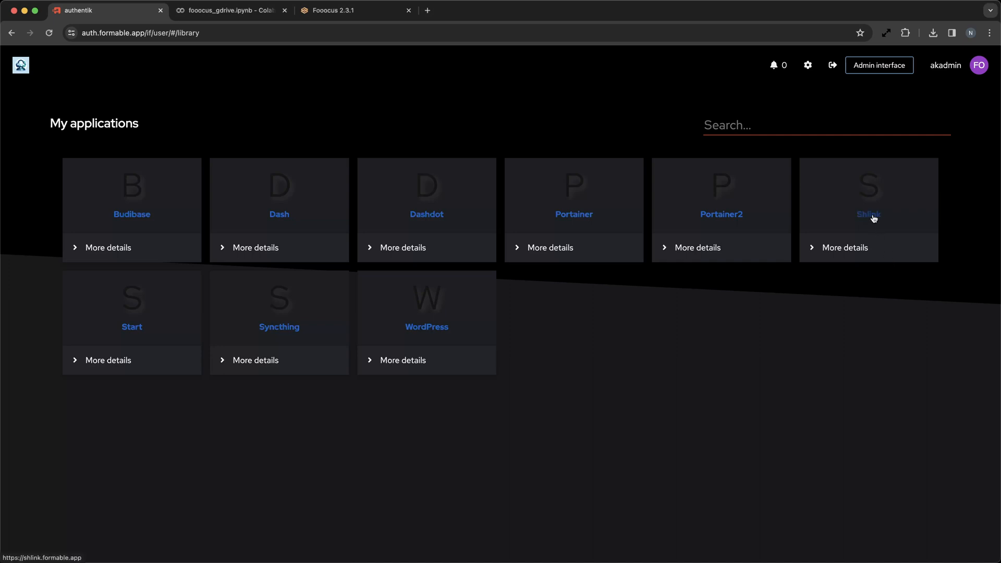
# Launch the Shlink app from the authentik library tile.
pyautogui.click(867, 214)
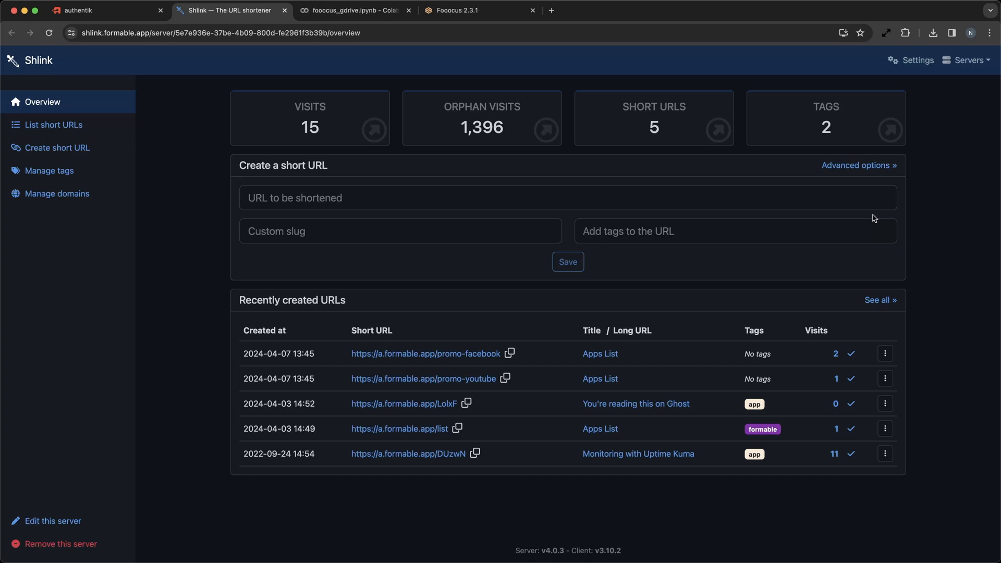
pyautogui.moveTo(599, 187)
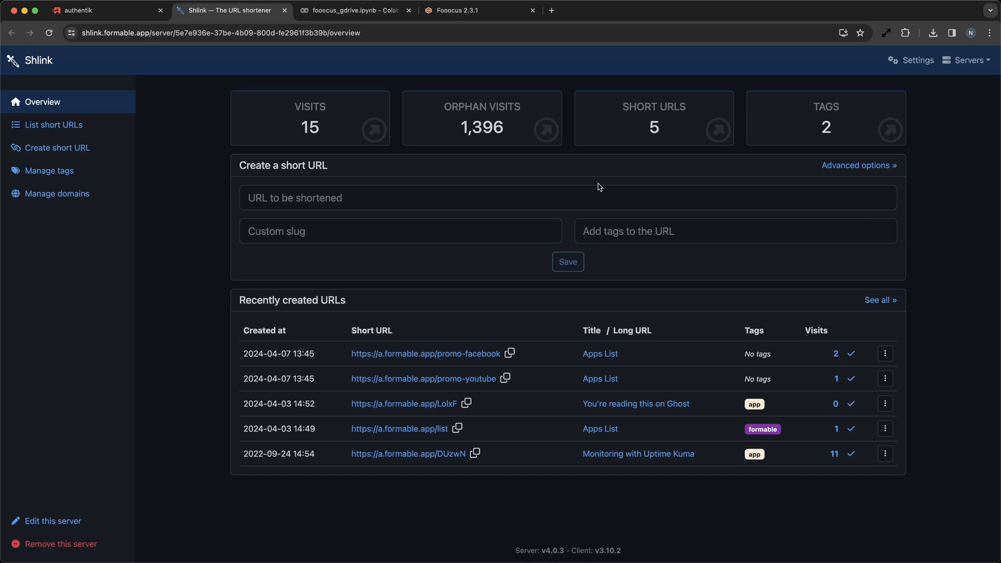
pyautogui.moveTo(58, 147)
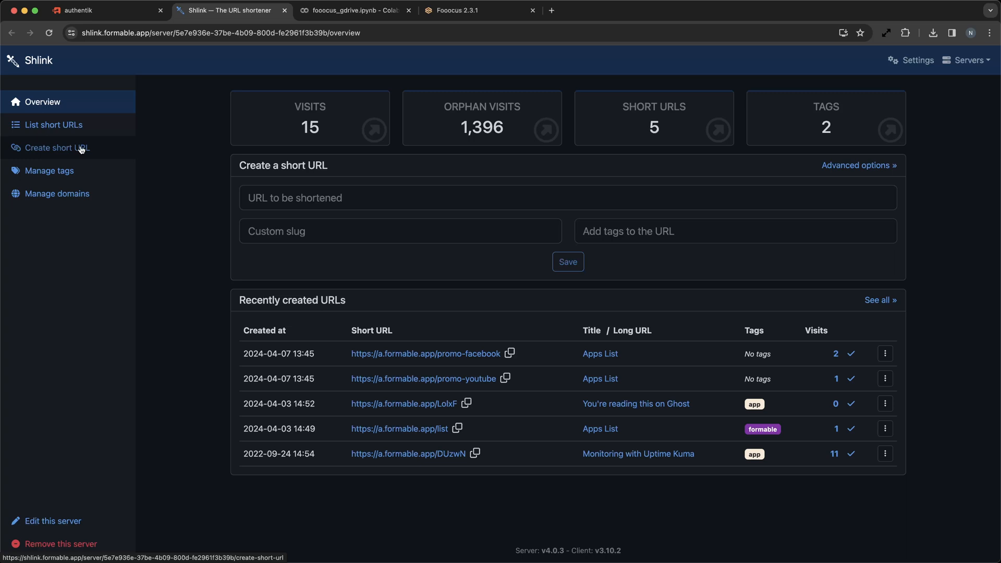
pyautogui.click(56, 148)
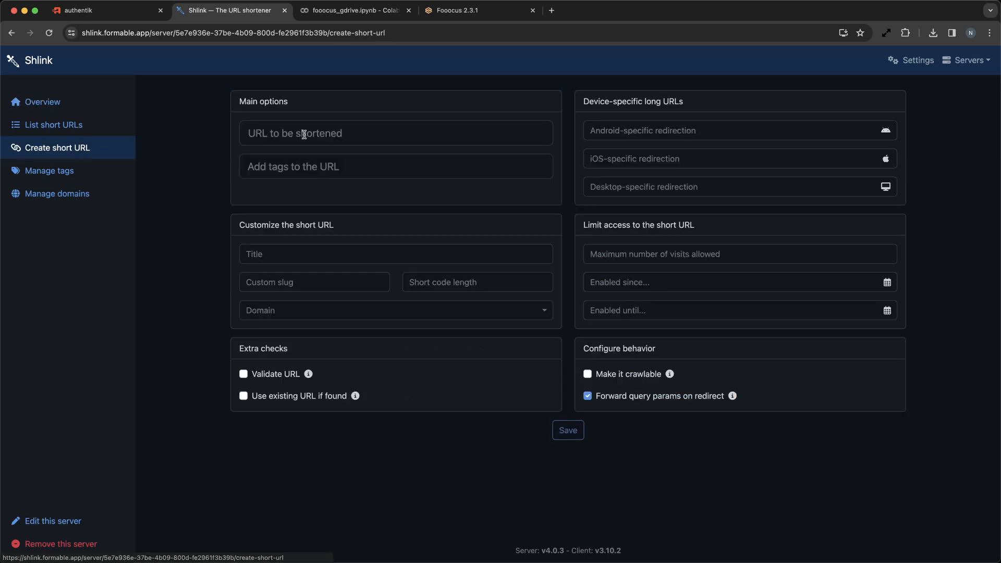
pyautogui.click(395, 133)
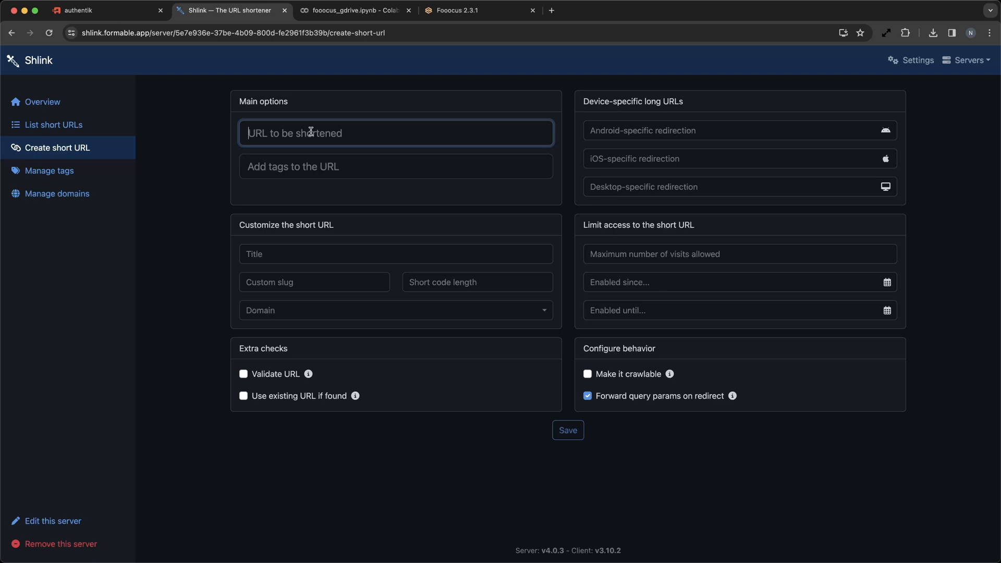
pyautogui.write('https://8fd3e8134450ffeb50.gradio.live/')
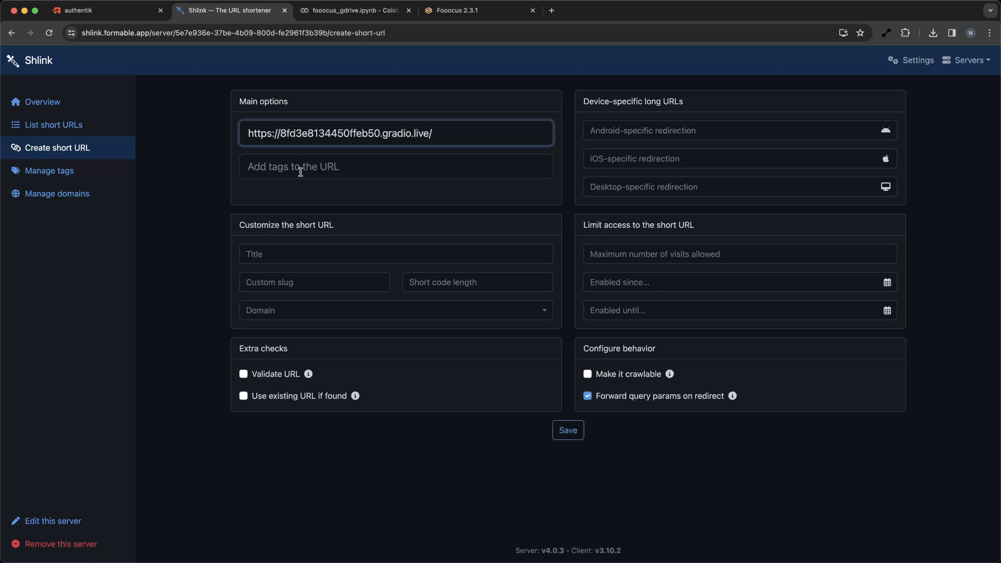
pyautogui.write('ap')
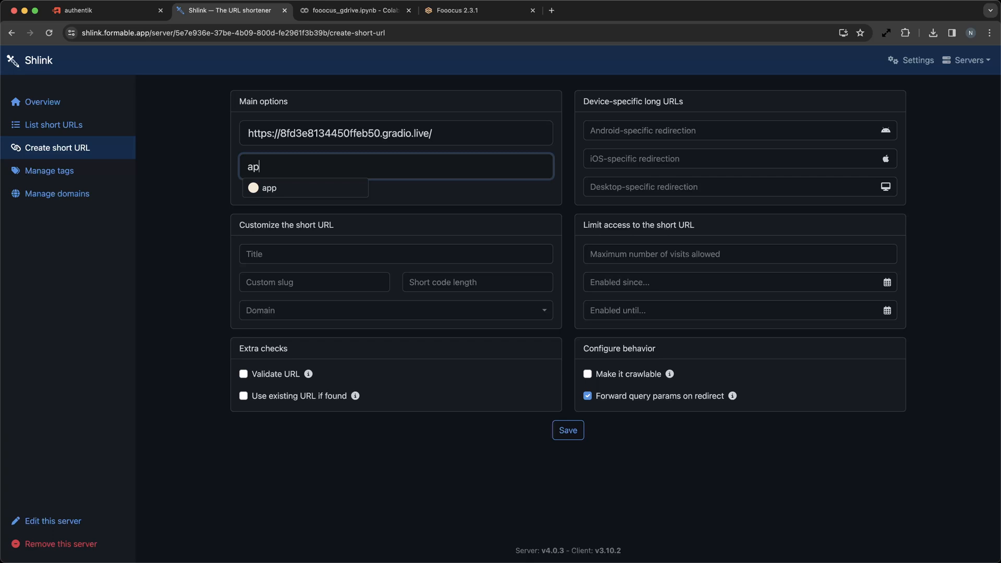
pyautogui.click(267, 188)
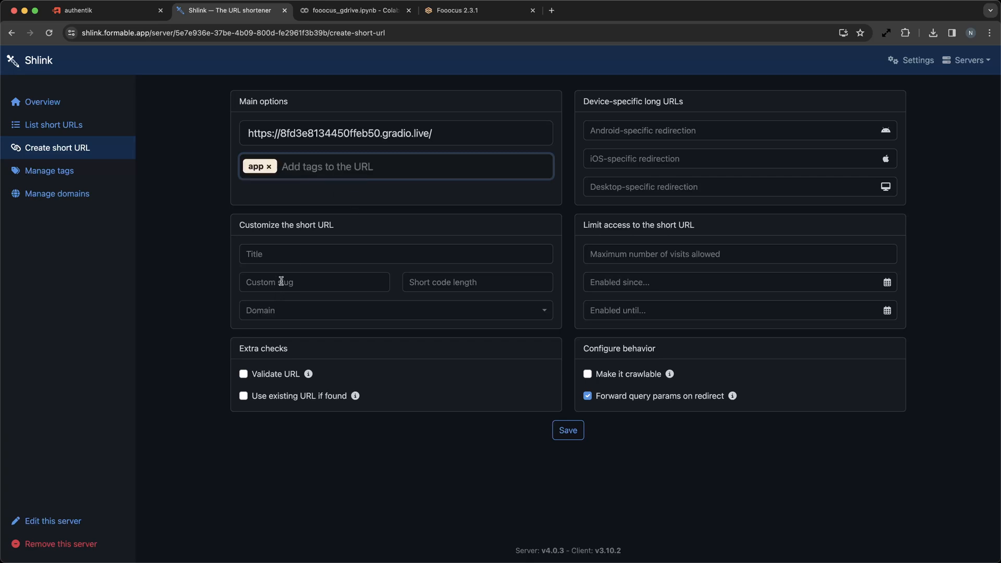
pyautogui.write('auto')
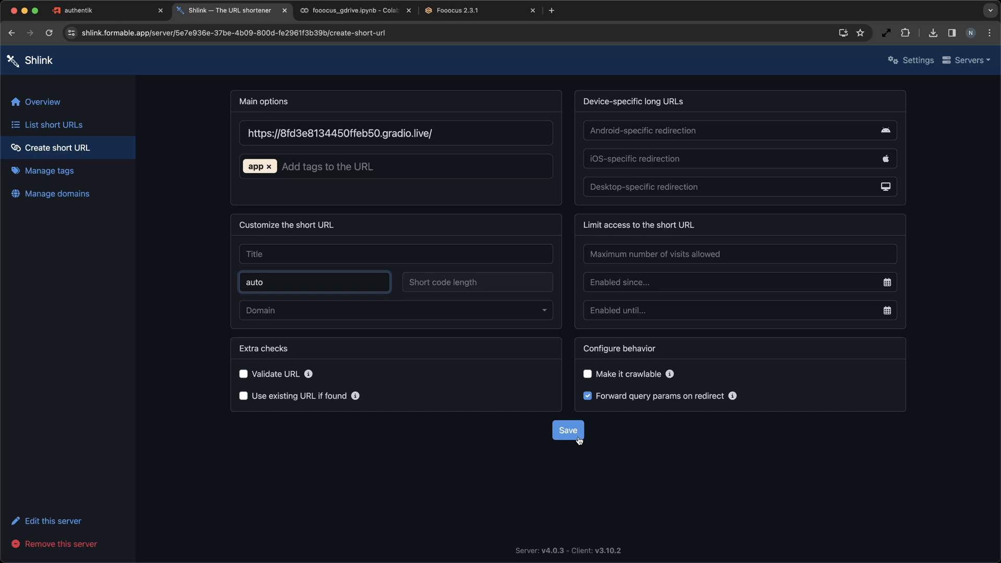
pyautogui.click(568, 430)
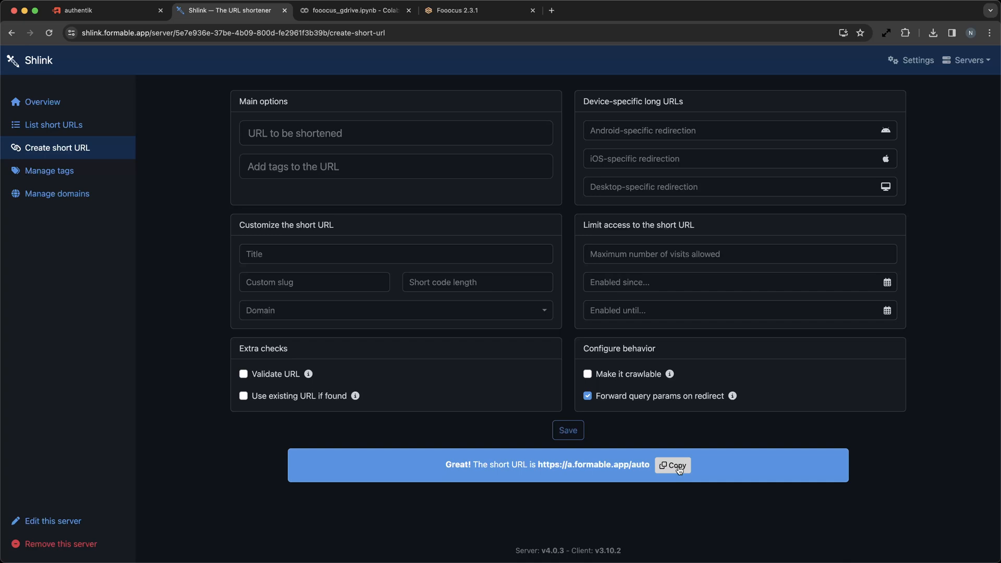
pyautogui.moveTo(42, 102)
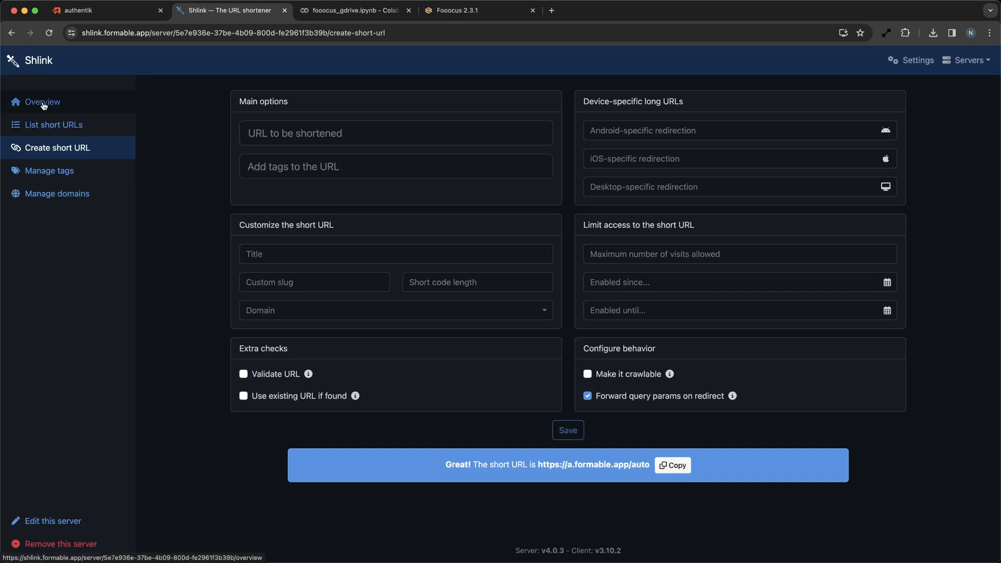
# Open the auto short URL's edit page from Overview, then return to Overview.
pyautogui.click(43, 102)
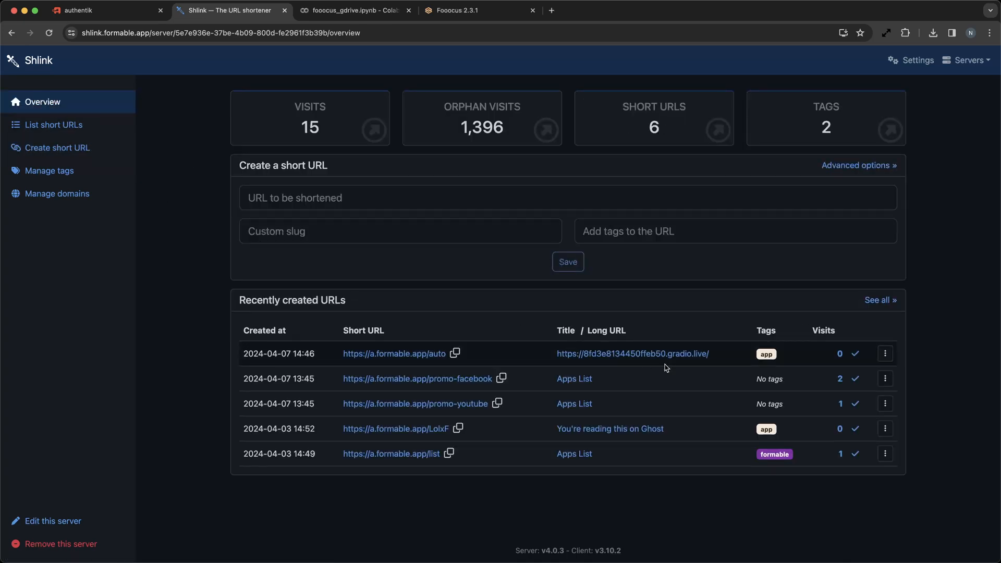
pyautogui.click(885, 353)
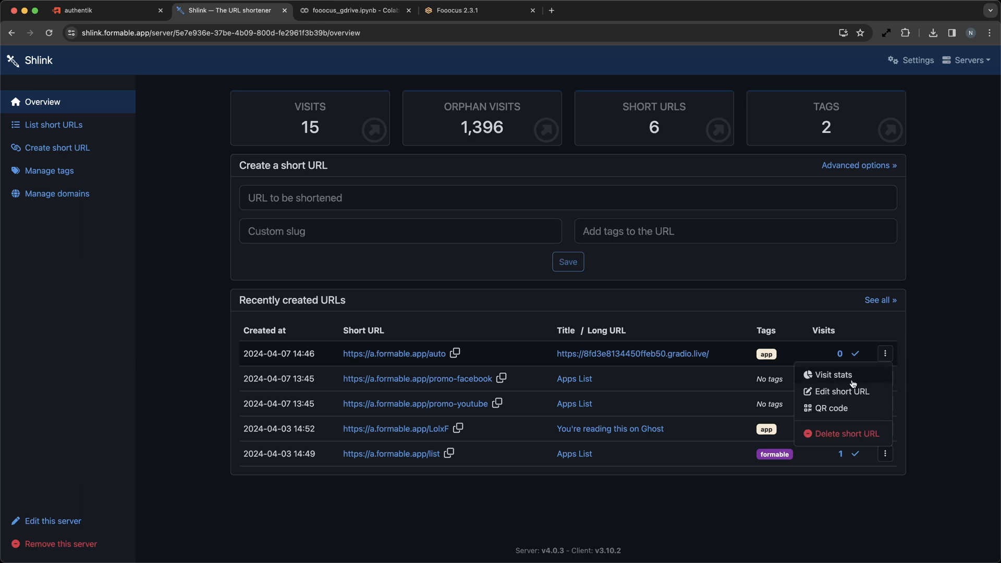
pyautogui.click(840, 392)
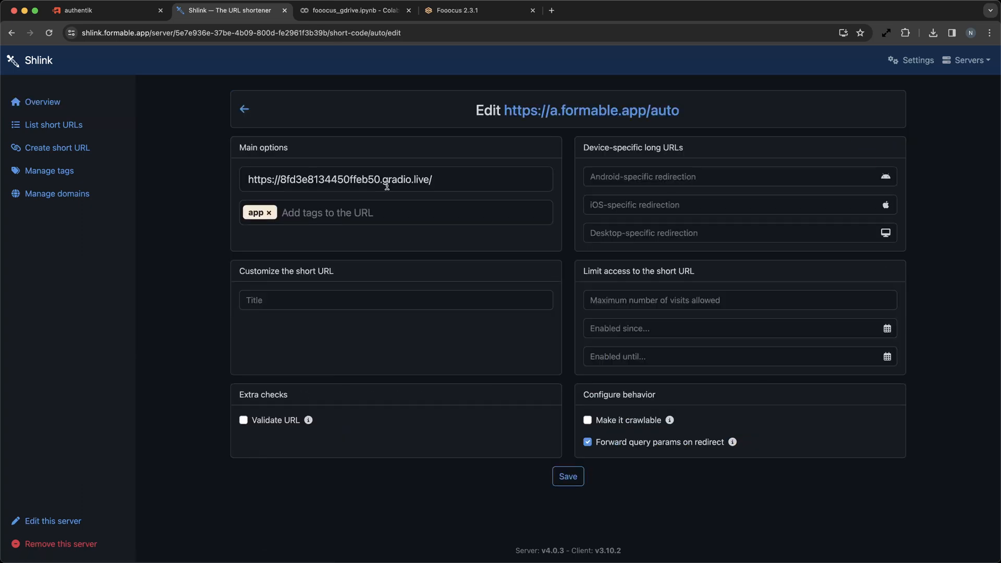
pyautogui.click(567, 476)
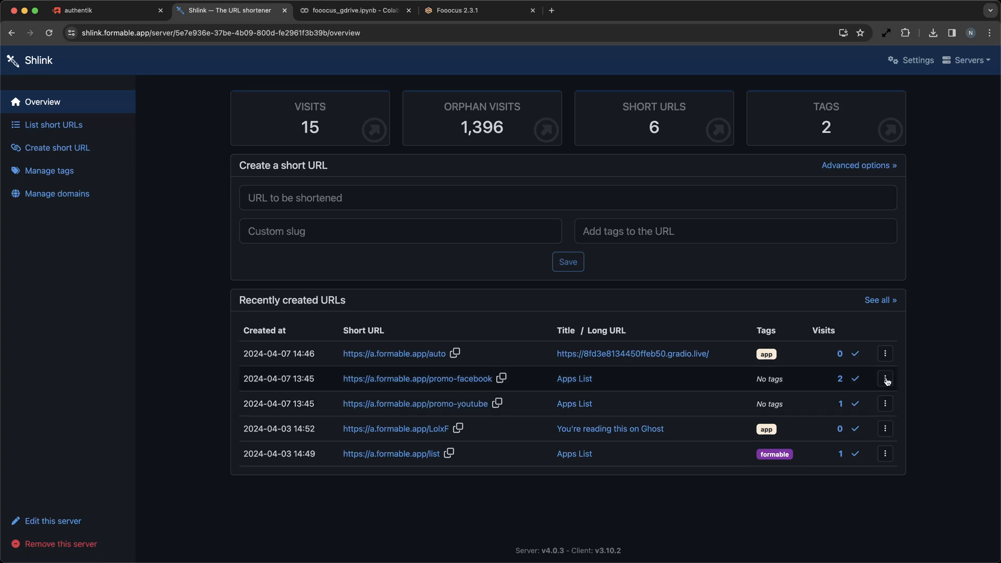
# Visit the promo-youtube short link and close the resulting Apps List tab.
pyautogui.click(885, 378)
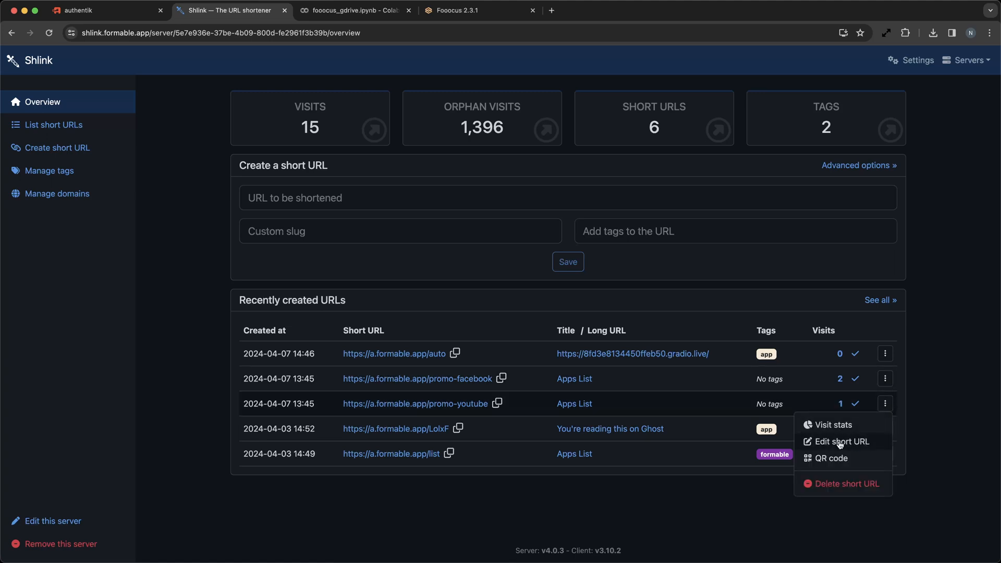
pyautogui.click(841, 441)
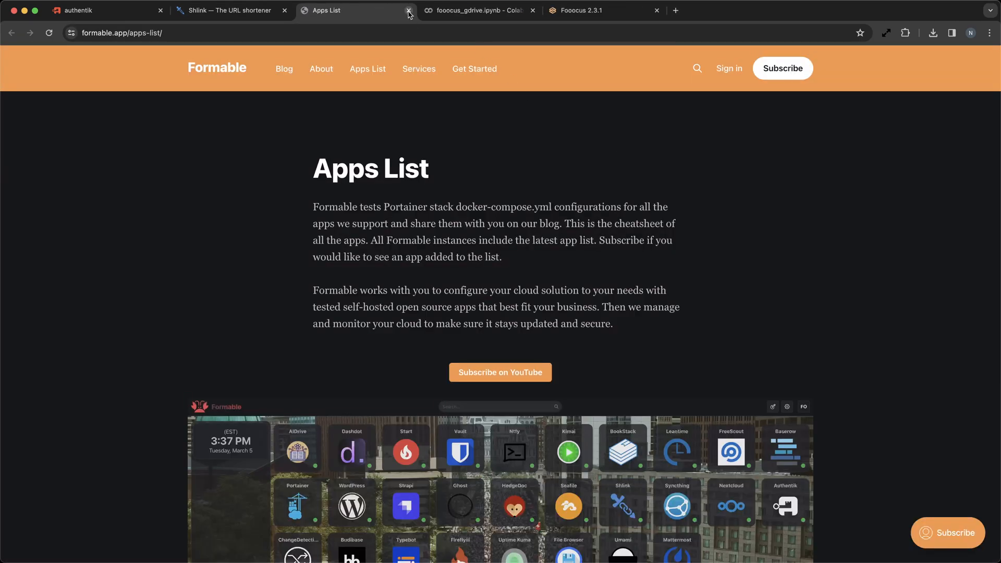
pyautogui.click(408, 10)
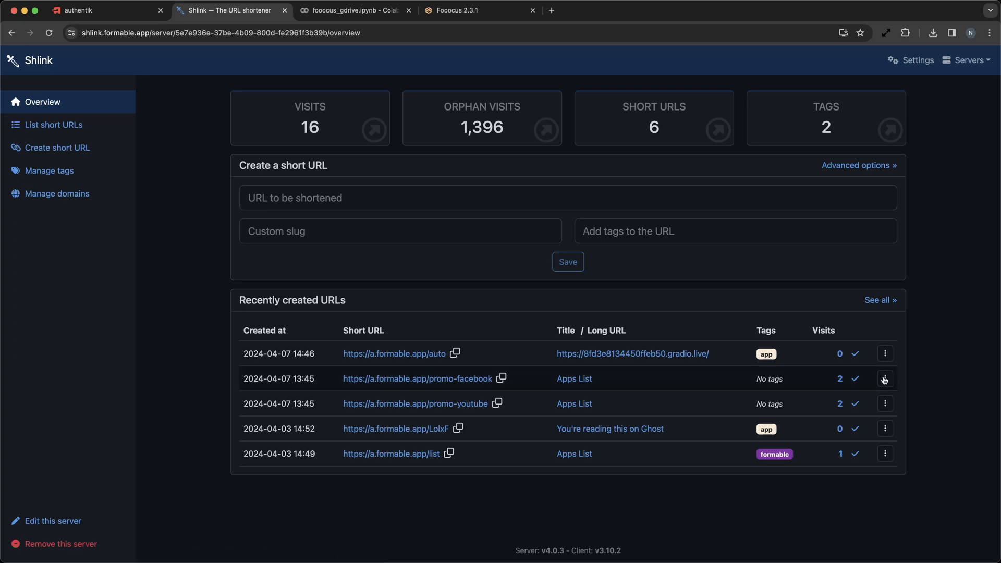
# View promo-facebook visit stats broken down by context, then leave the statistics page.
pyautogui.click(840, 378)
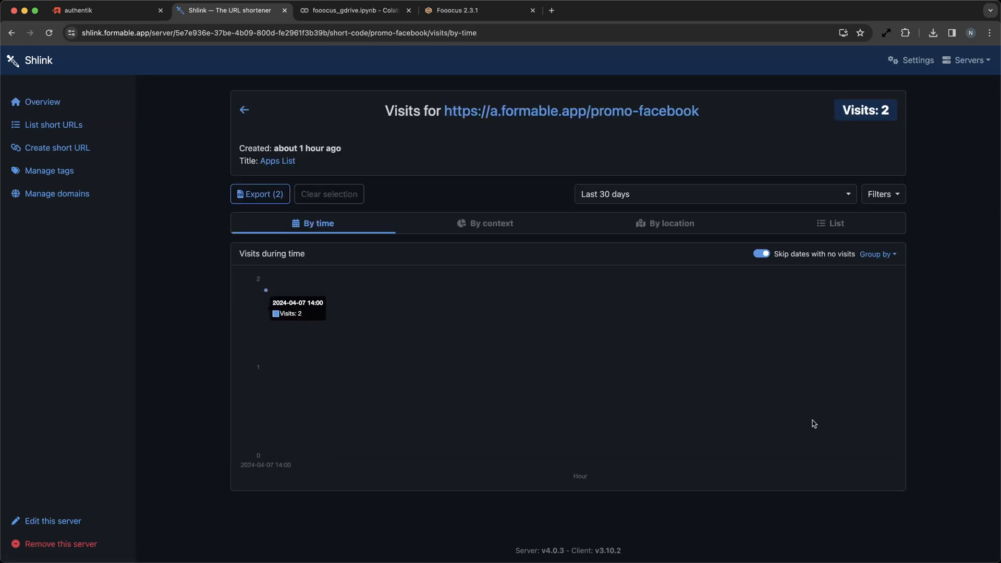
pyautogui.click(491, 223)
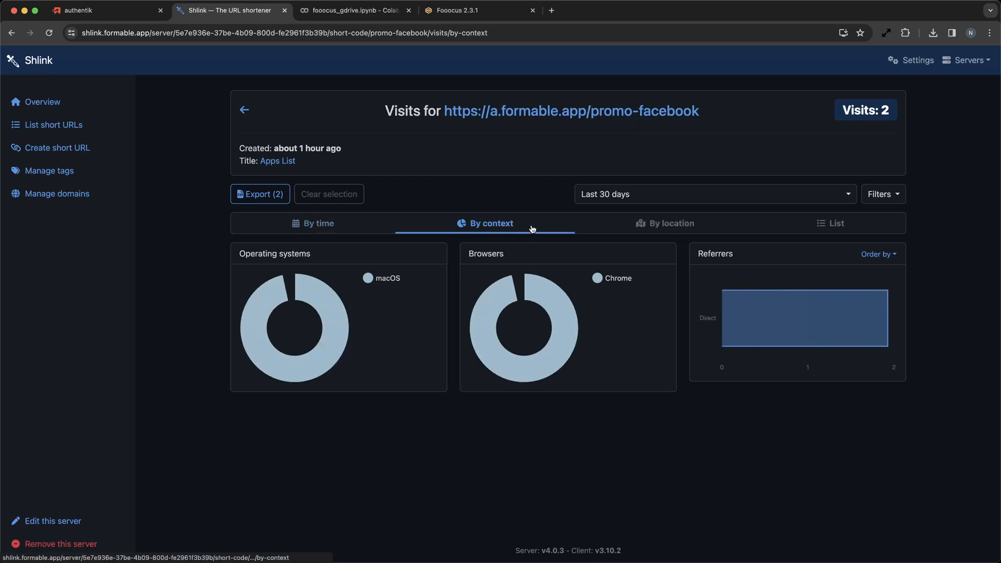
pyautogui.click(42, 101)
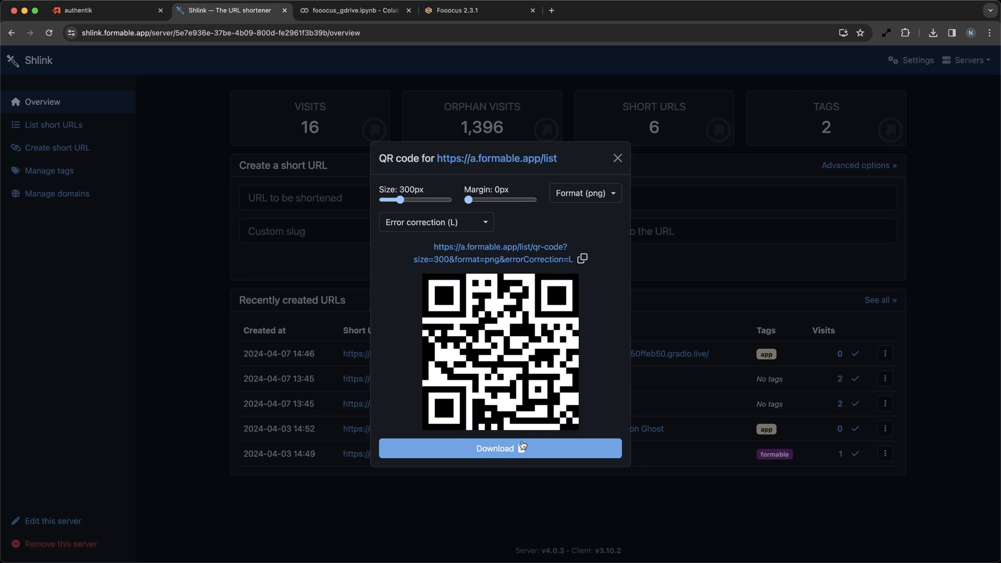
# Close the QR code preview and show the full list of short URLs.
pyautogui.click(616, 158)
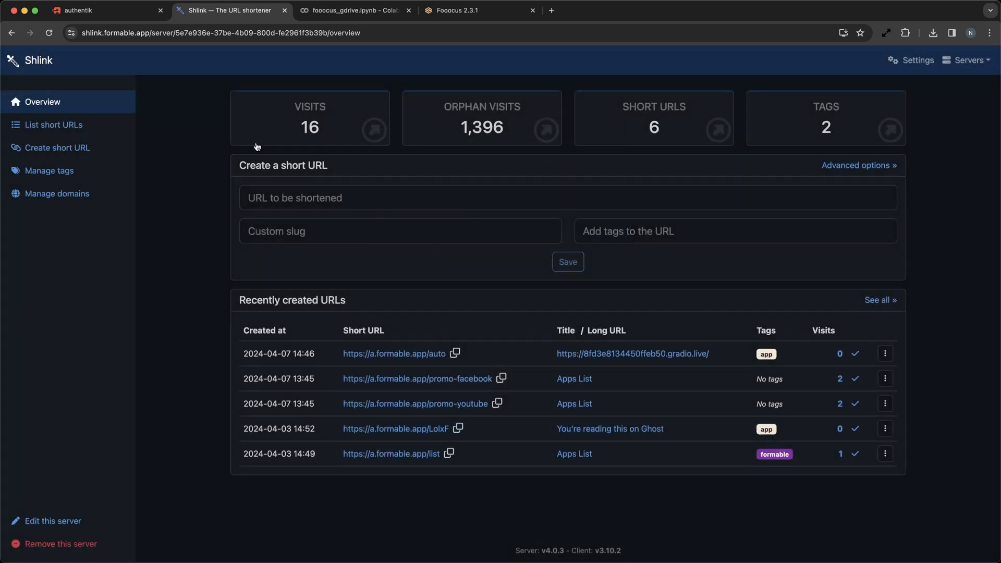
pyautogui.moveTo(224, 167)
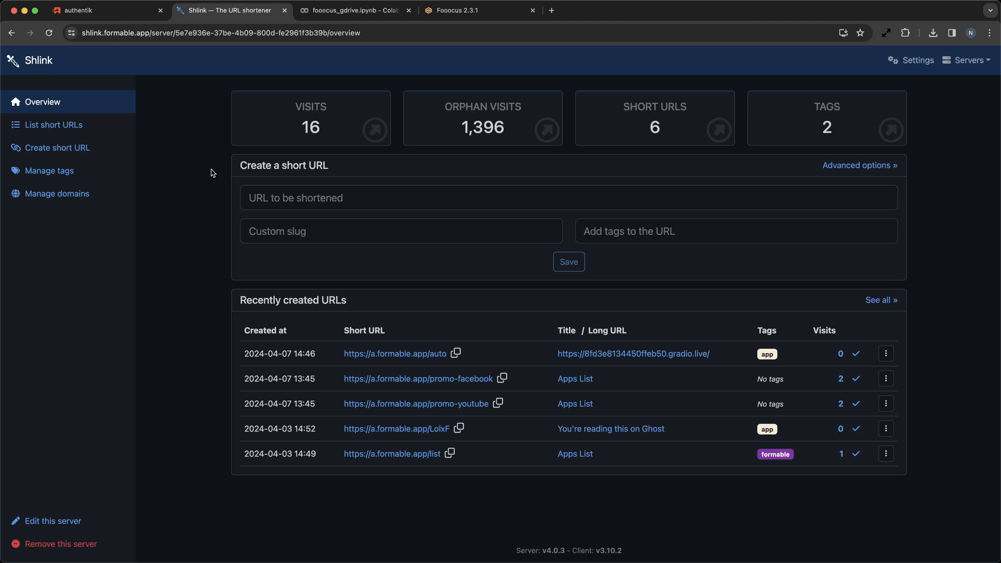
pyautogui.moveTo(879, 507)
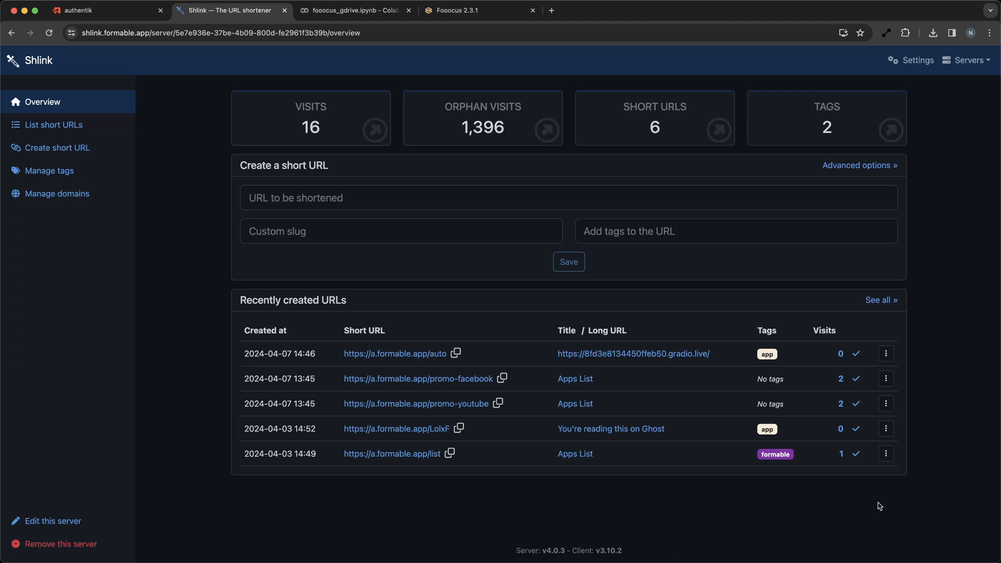
pyautogui.click(53, 125)
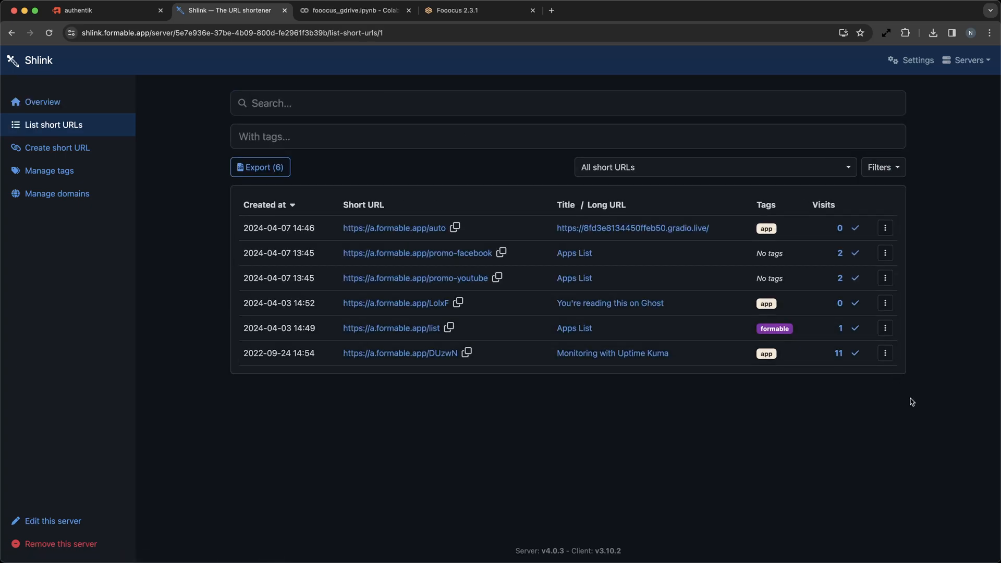
pyautogui.moveTo(42, 102)
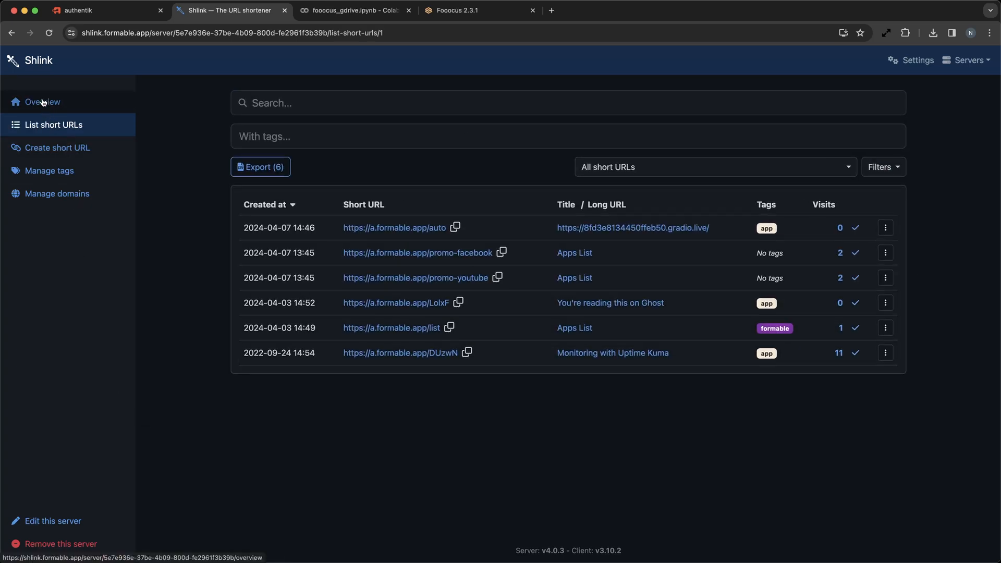
# Go back to the Overview page showing sixteen visits and six short URLs.
pyautogui.click(43, 102)
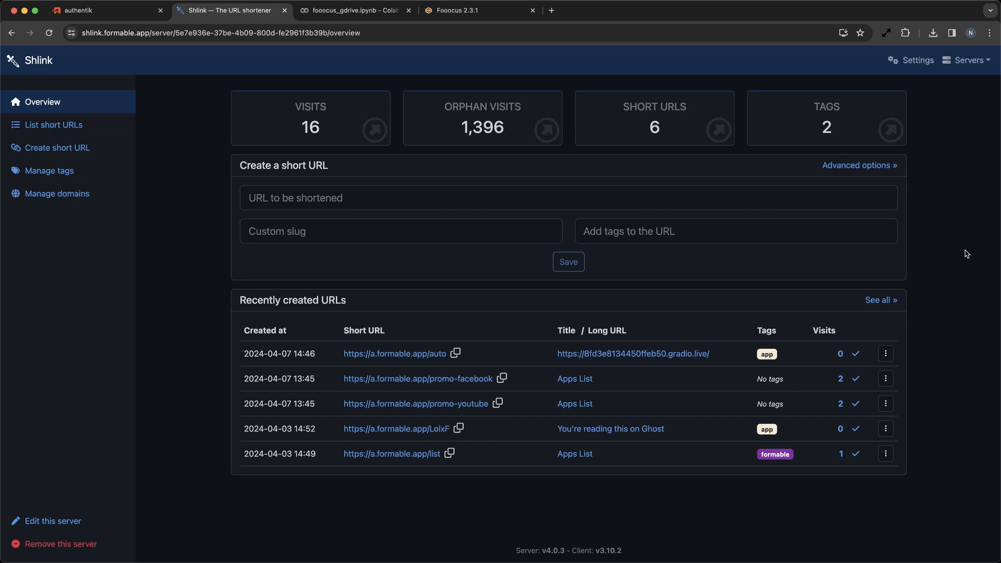
pyautogui.moveTo(971, 171)
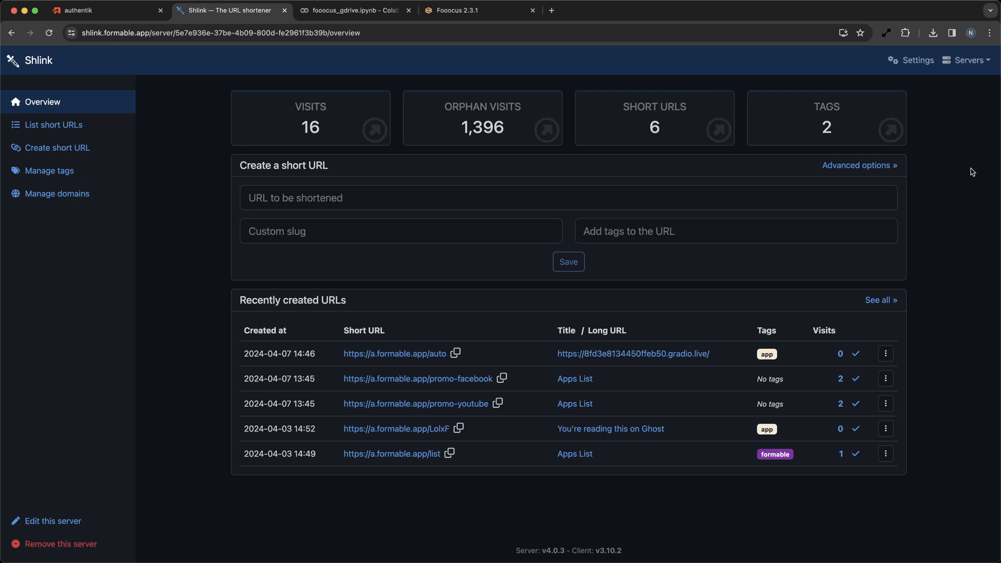